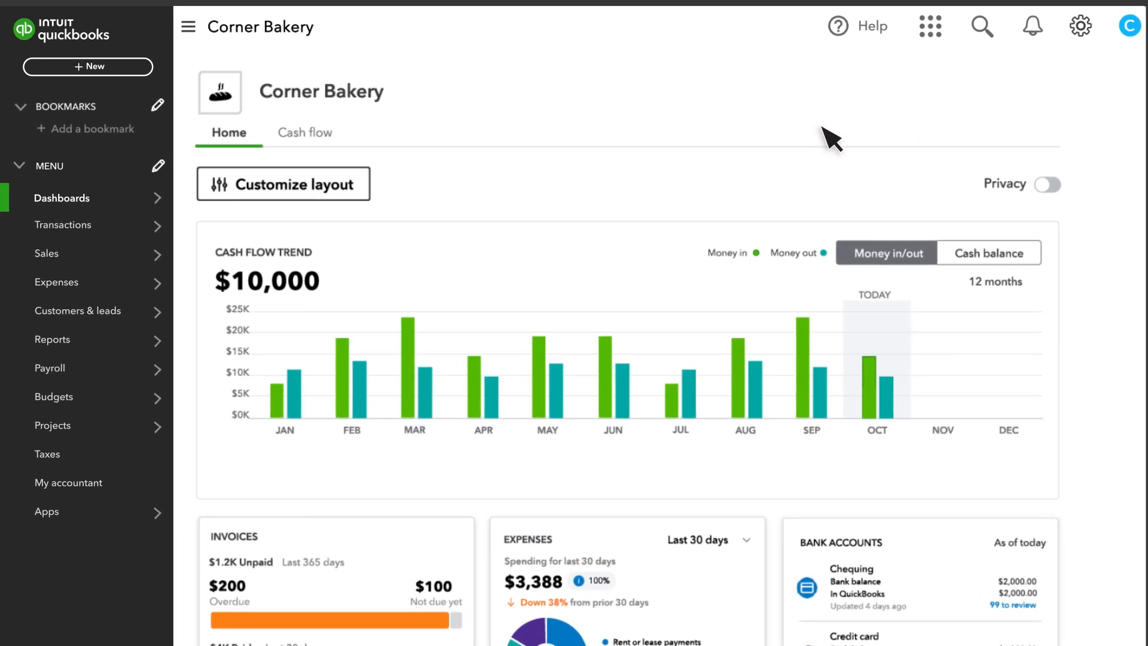
Go to Transactions to view Chequing's 11 bank transactions awaiting review
{"action": "left_click", "coordinate": [63, 225]}
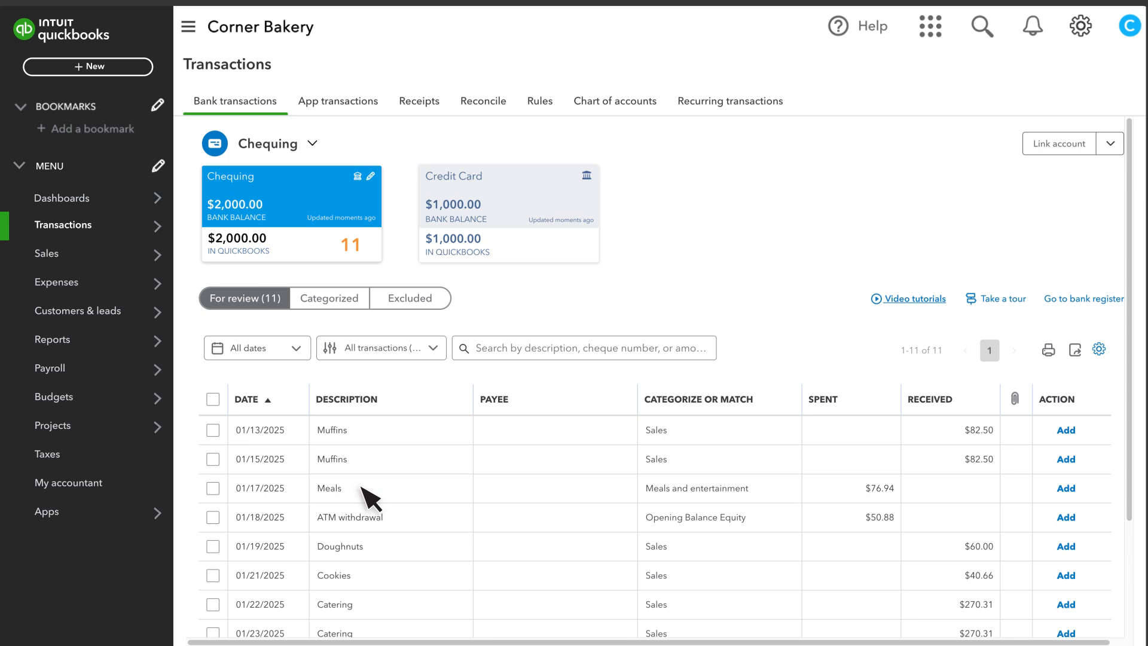
Categorize the $76.94 Meals charge as Owner's Draw with payee Restaurants
{"action": "left_click", "coordinate": [330, 488]}
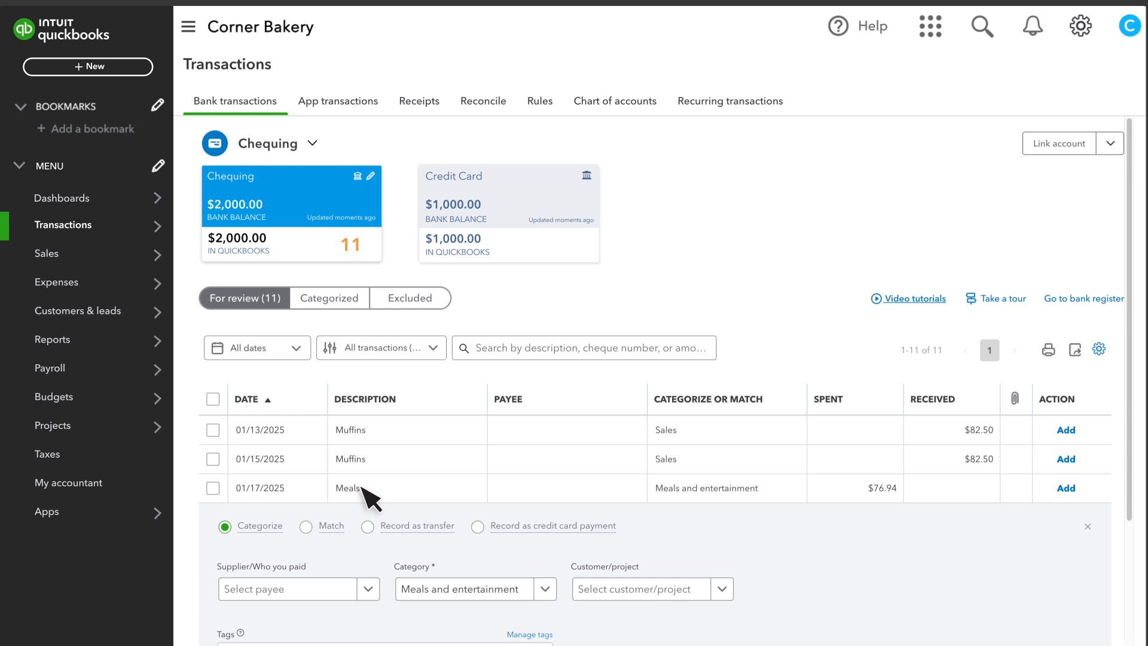
{"action": "scroll", "scroll_direction": "down", "scroll_amount": 3}
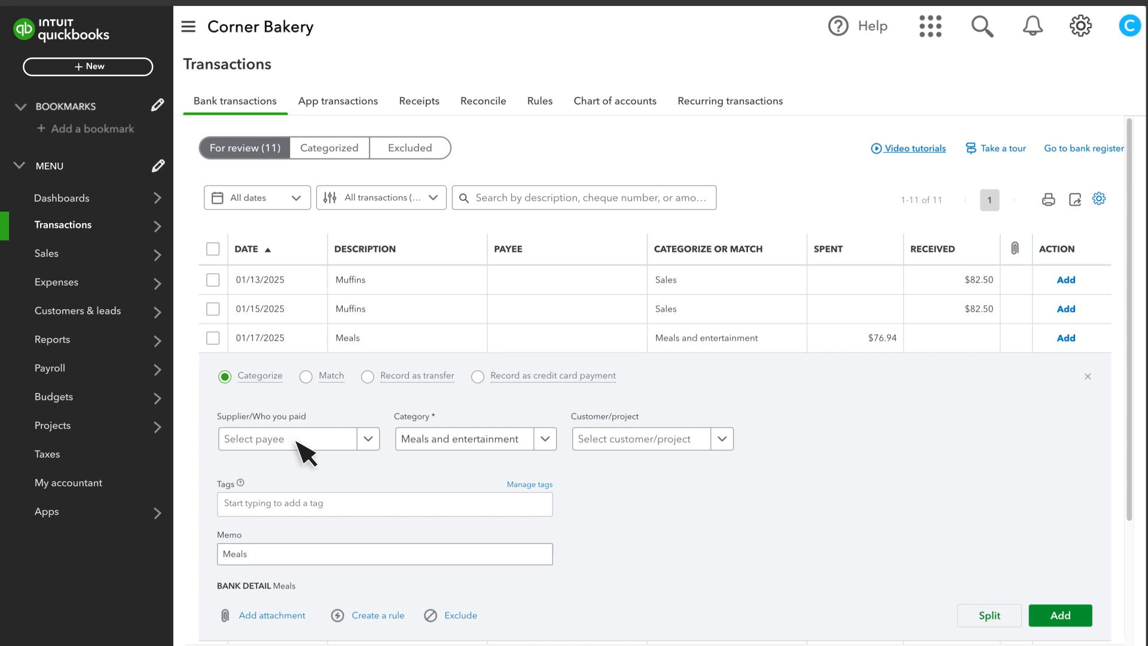
{"action": "type", "text": "Restaurants"}
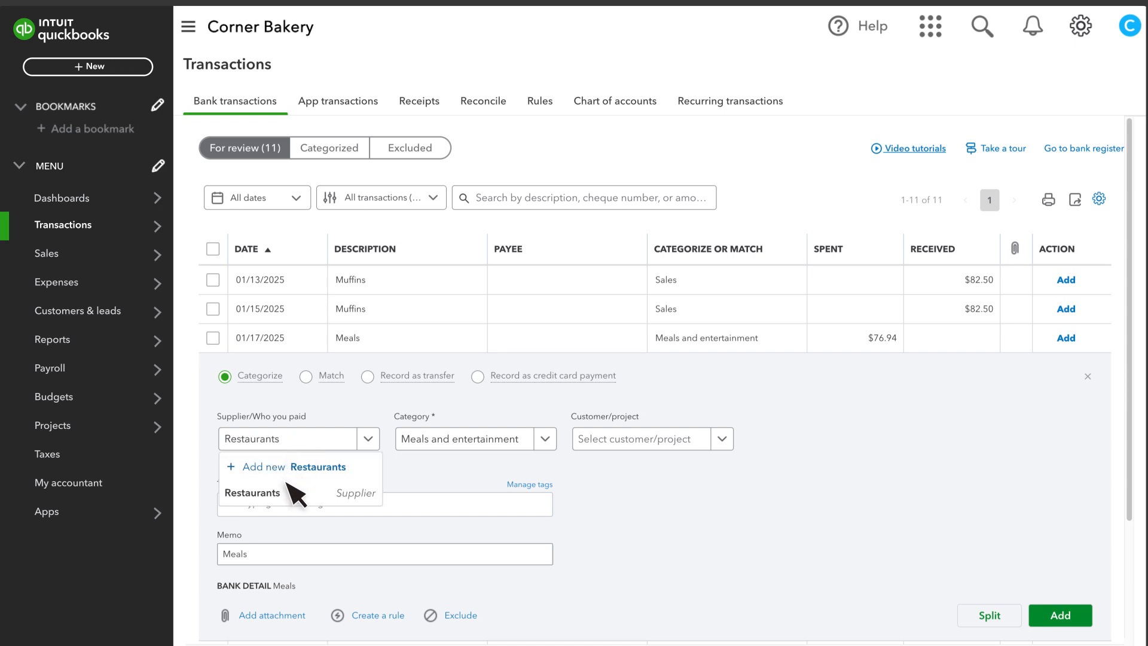
{"action": "left_click", "coordinate": [253, 492]}
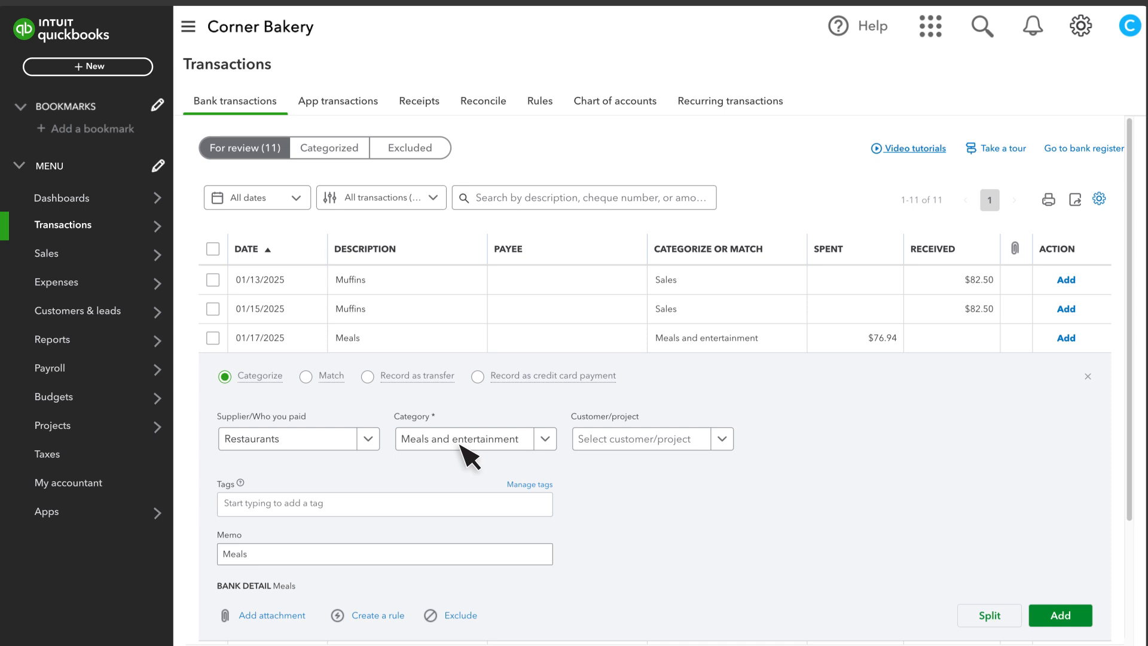
{"action": "type", "text": "Owner's Draw"}
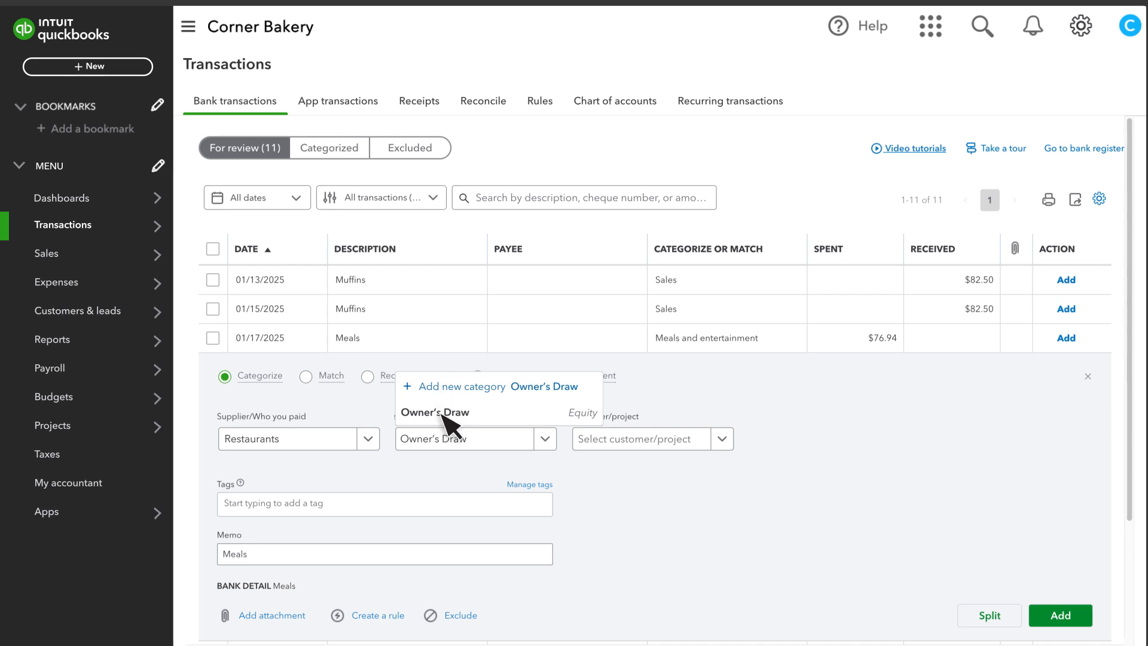
{"action": "left_click", "coordinate": [434, 412]}
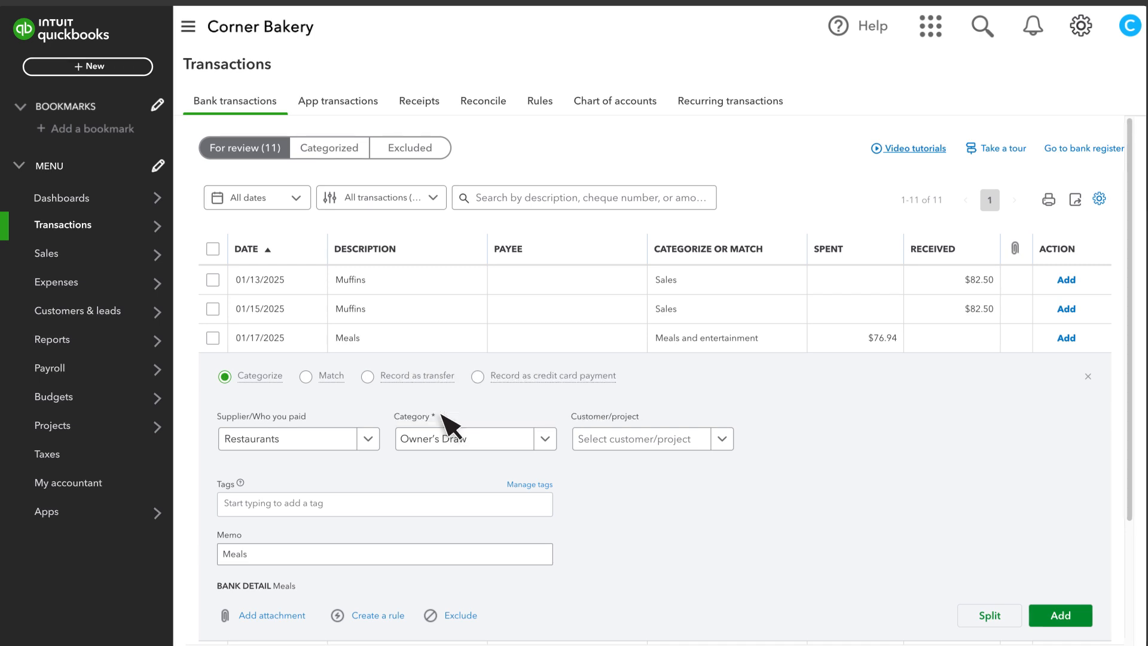
{"action": "left_click", "coordinate": [1059, 616]}
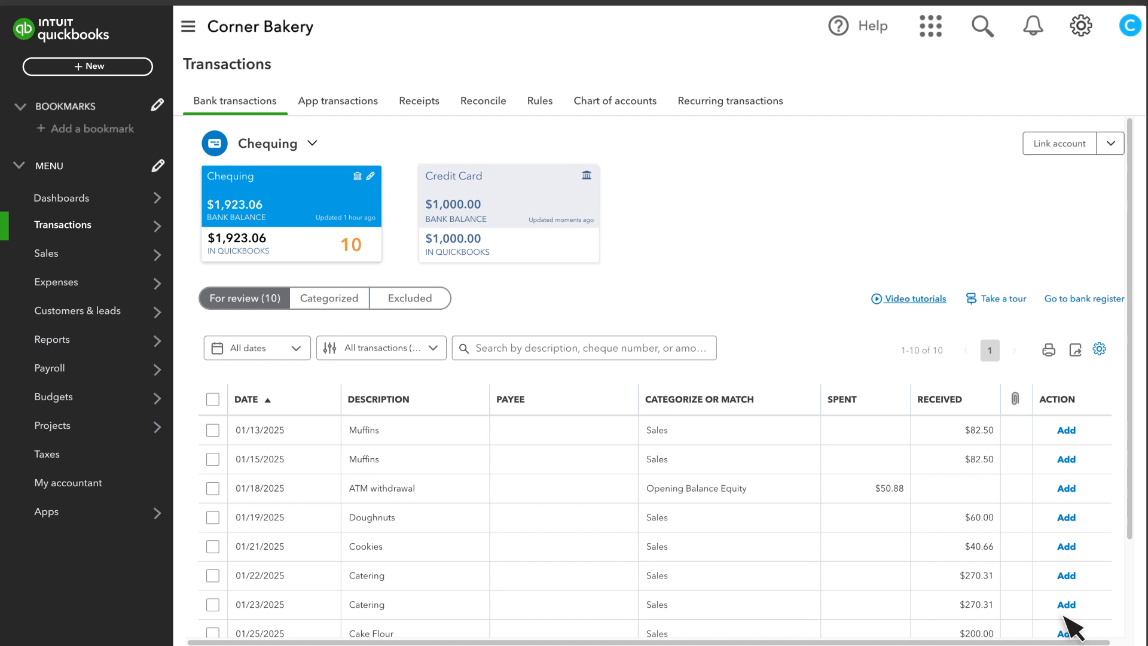
{"action": "left_click", "coordinate": [381, 489]}
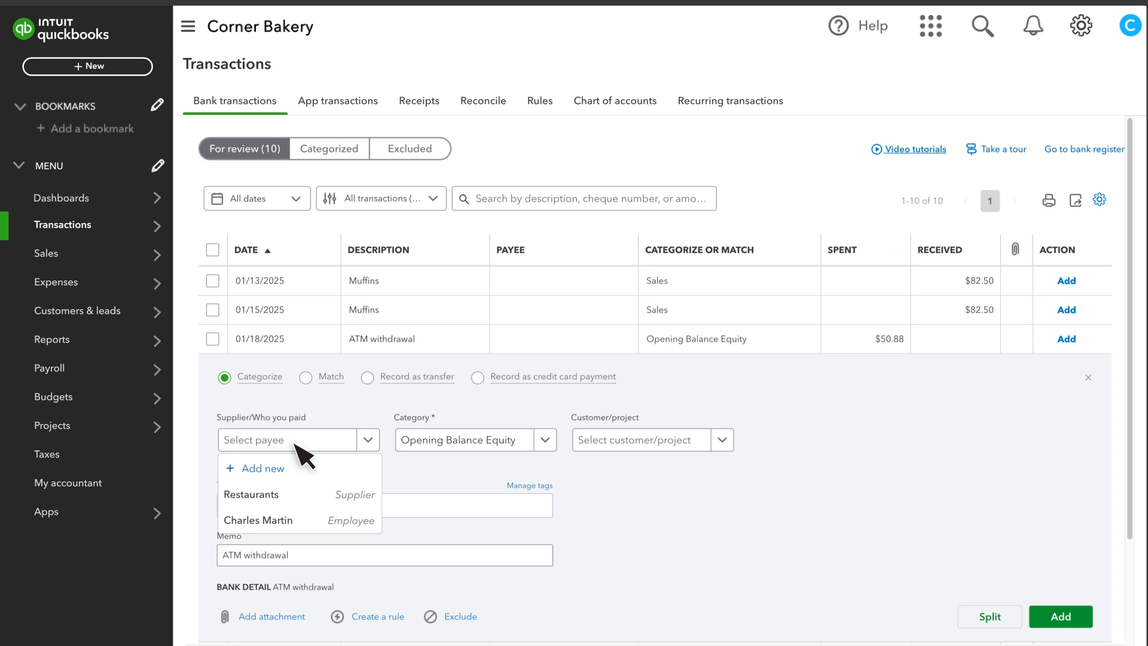
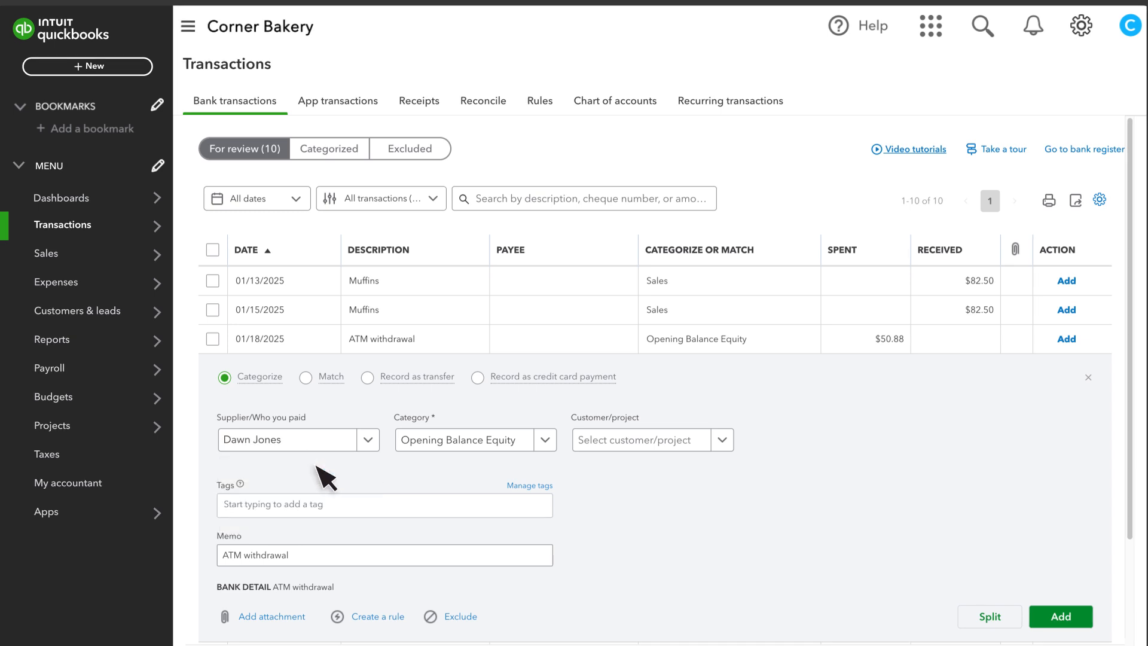
{"action": "mouse_move", "coordinate": [484, 447]}
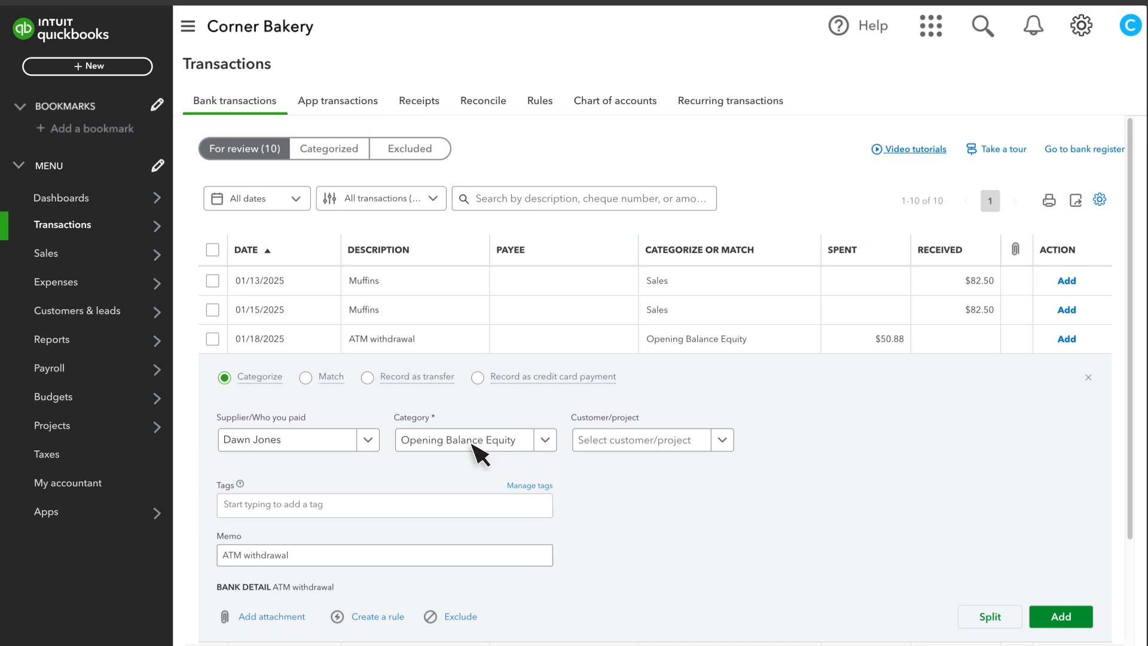
{"action": "left_click", "coordinate": [475, 439]}
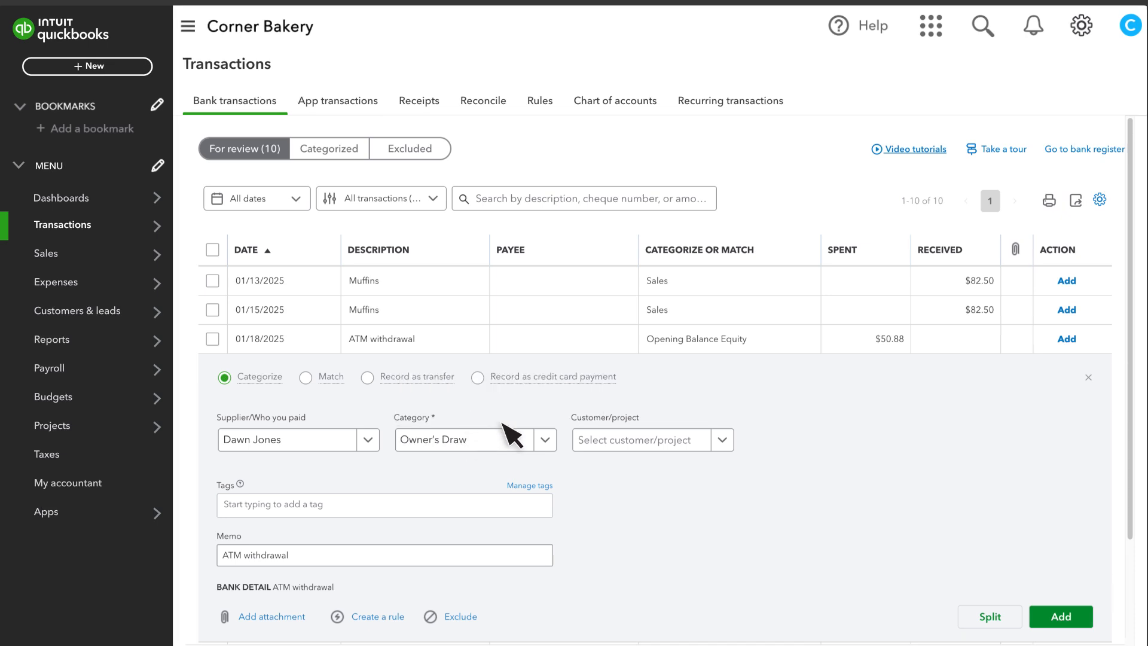
{"action": "left_click", "coordinate": [1060, 617]}
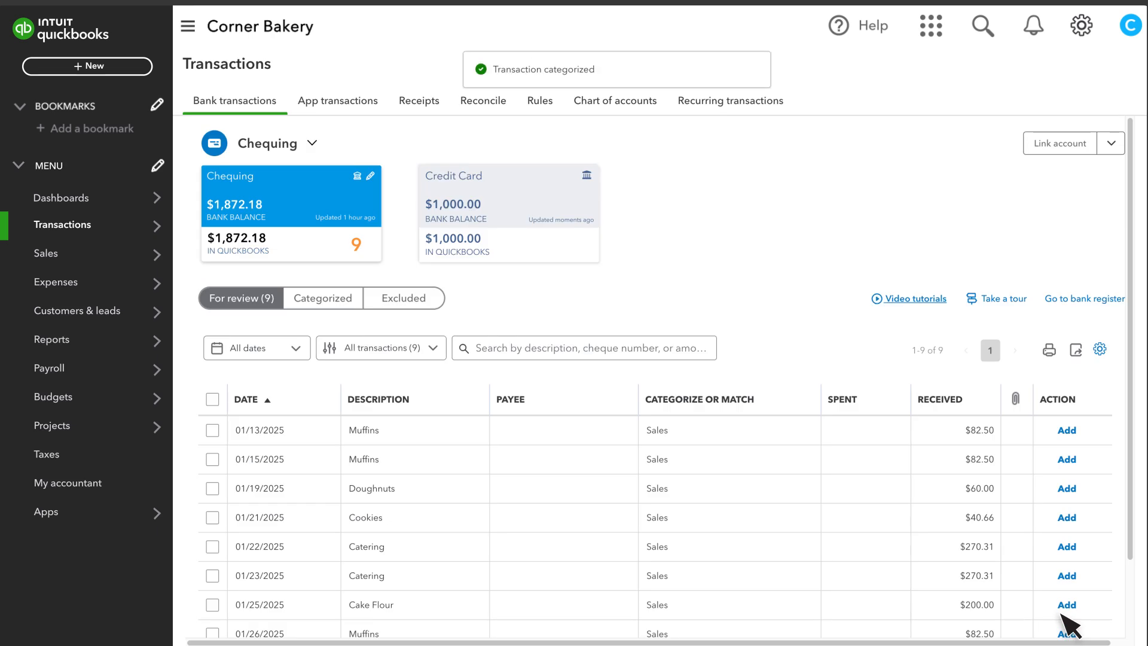
{"action": "left_click", "coordinate": [88, 66]}
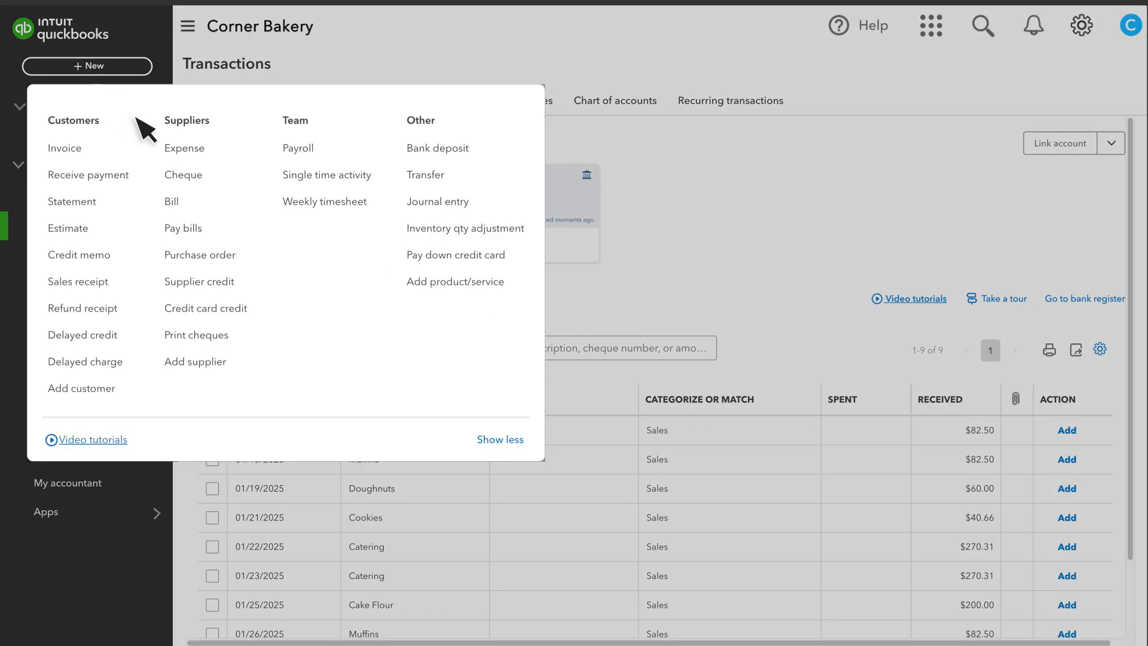
{"action": "left_click", "coordinate": [183, 174]}
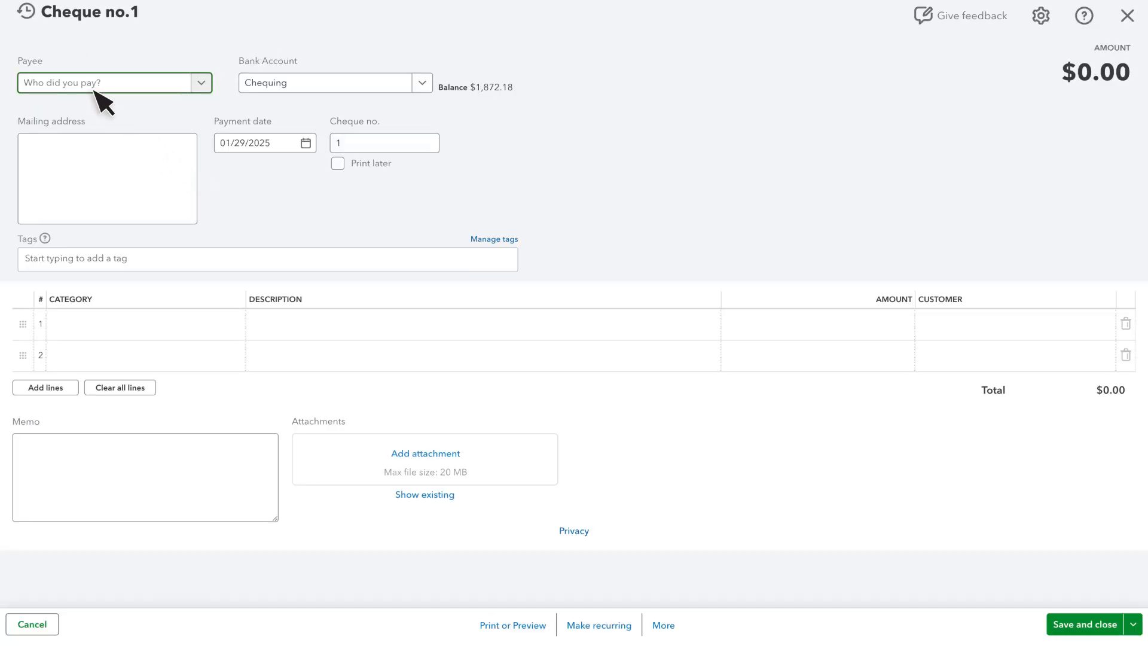
{"action": "left_click", "coordinate": [104, 82]}
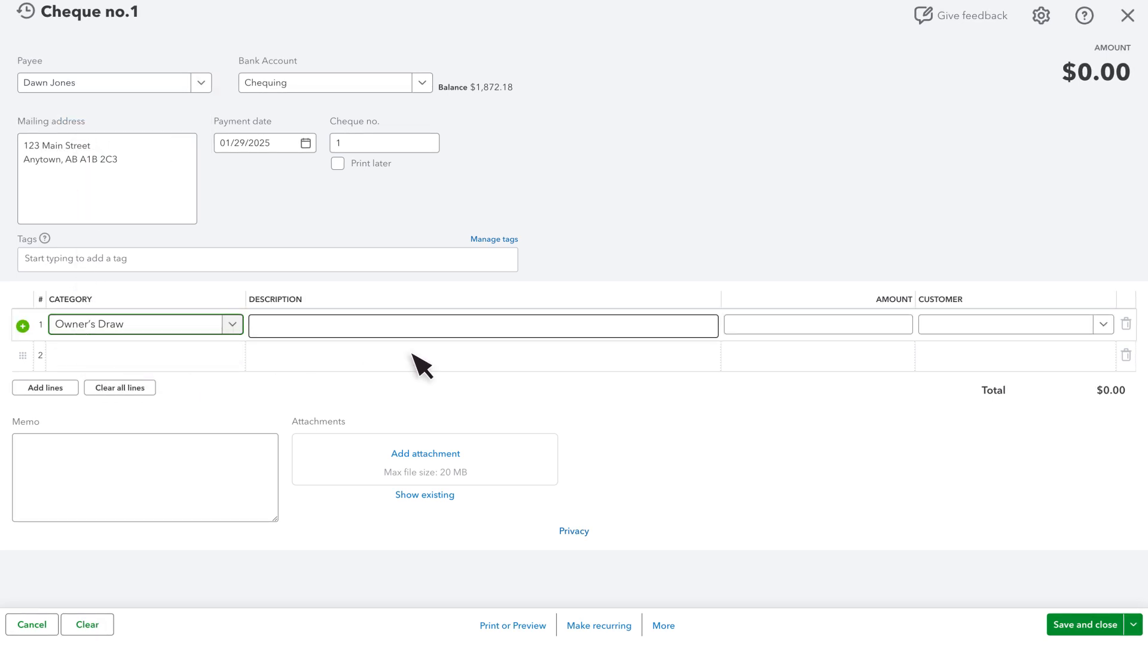
{"action": "type", "text": "1000.00"}
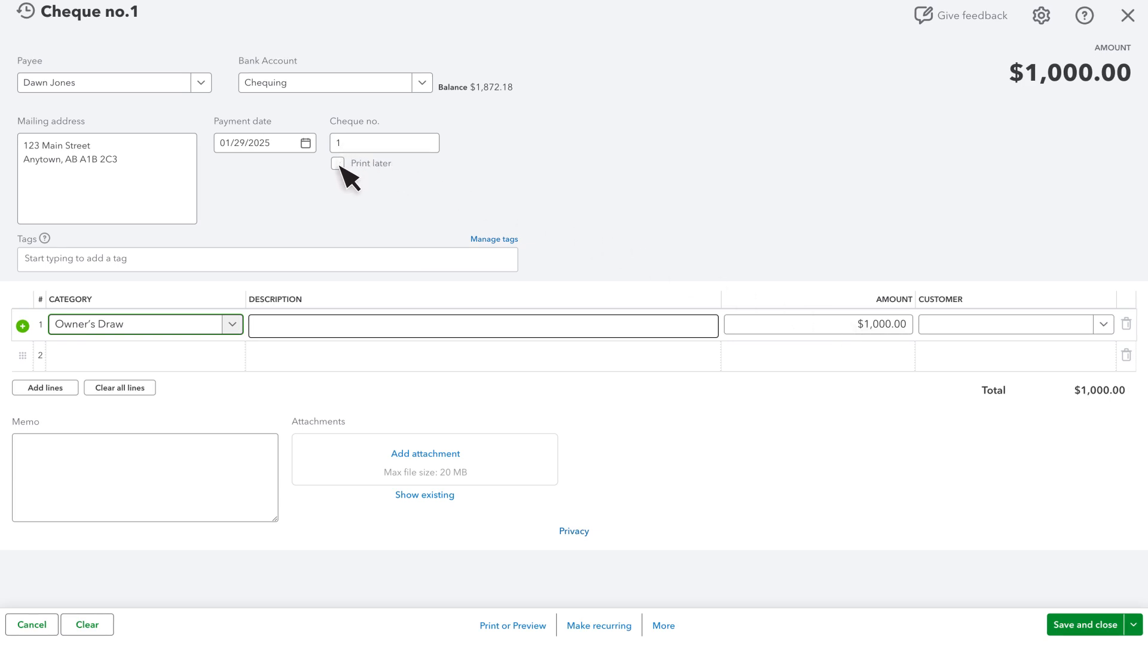
{"action": "left_click", "coordinate": [338, 162]}
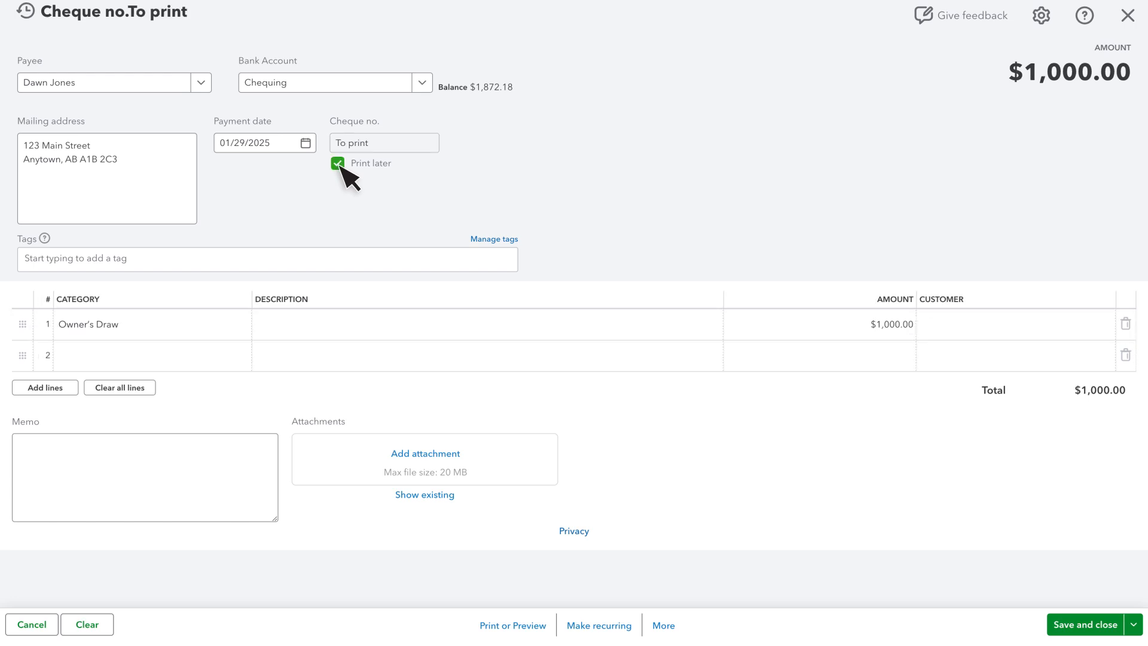
{"action": "left_click", "coordinate": [1087, 625]}
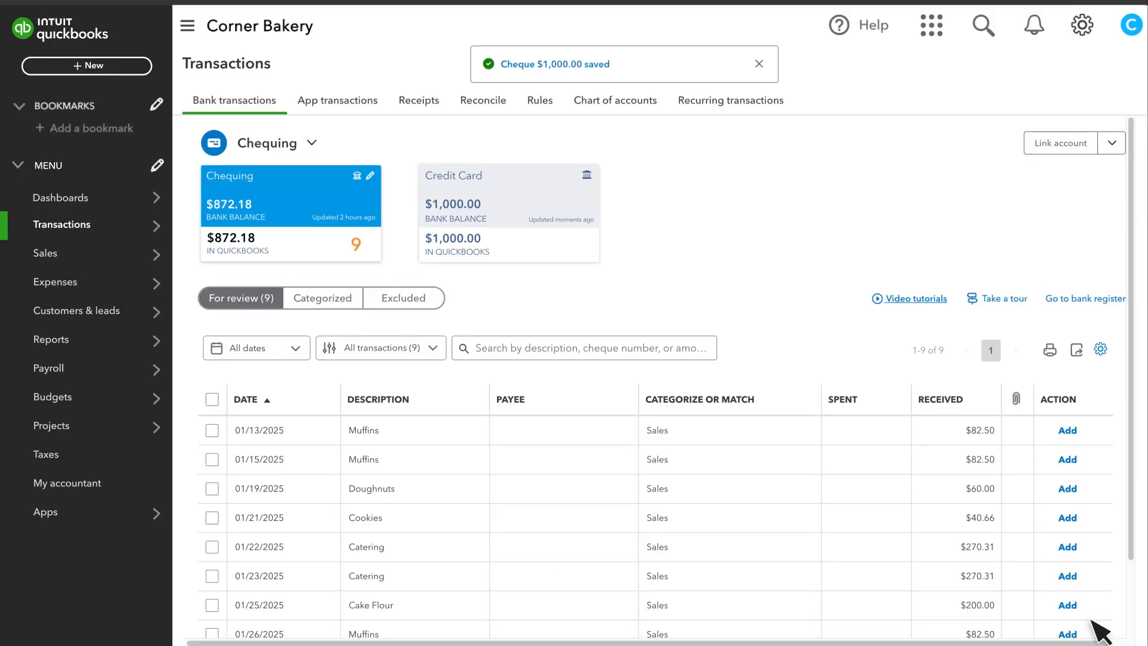
Open the Balance Sheet report showing Owner's Draw at -$1,127.82
{"action": "left_click", "coordinate": [759, 64]}
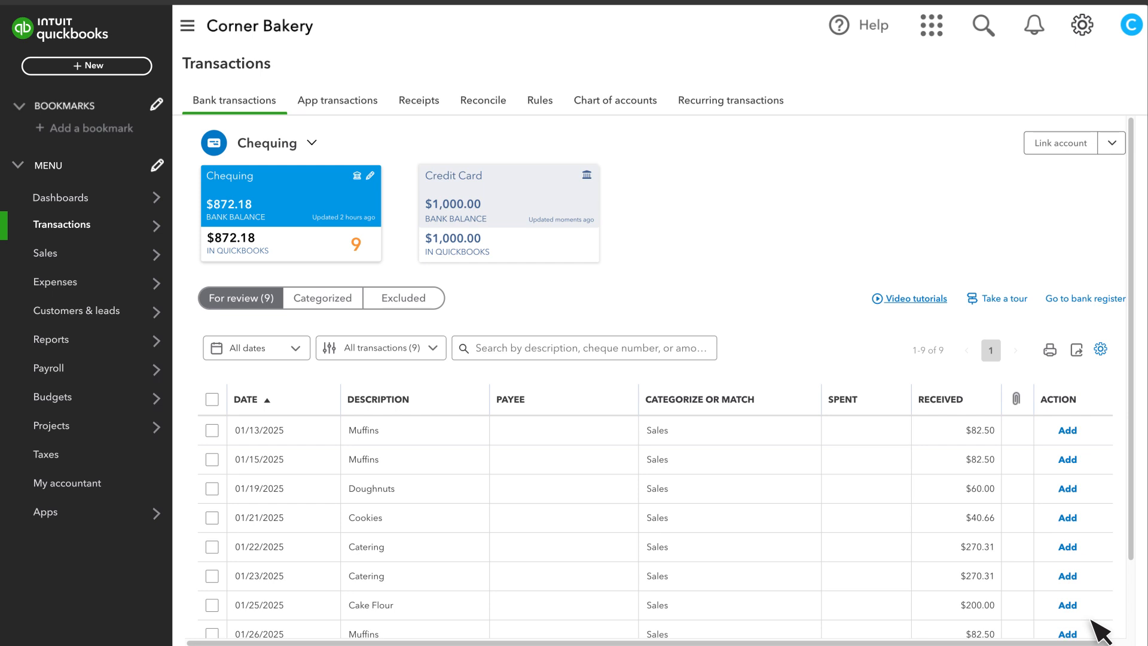
{"action": "left_click", "coordinate": [52, 339]}
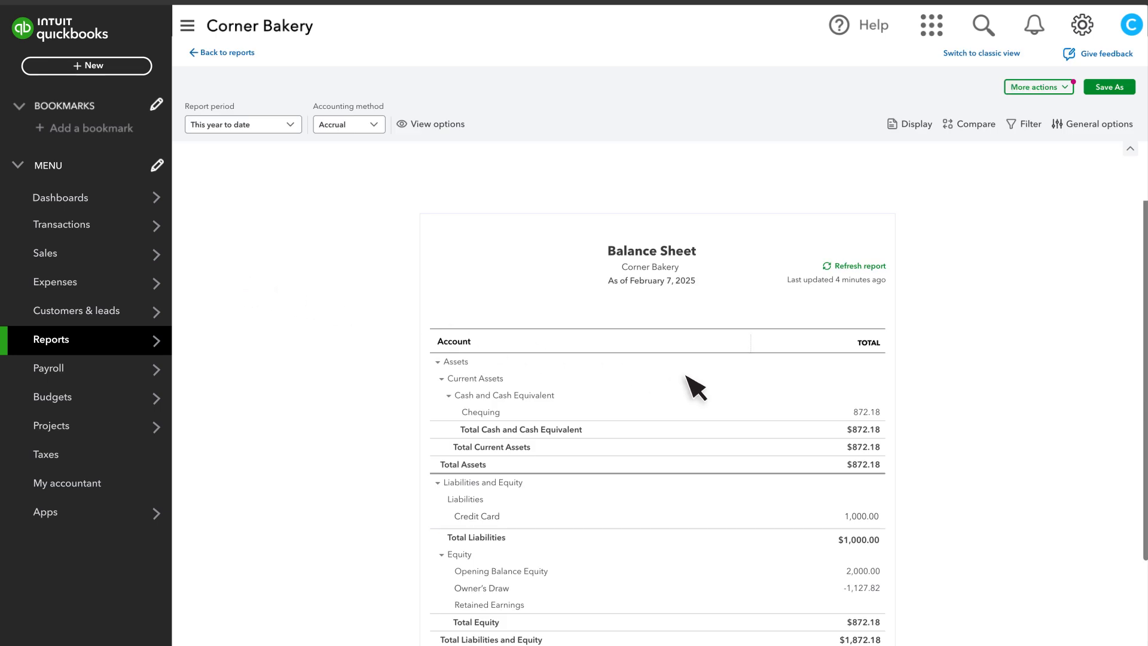
{"action": "mouse_move", "coordinate": [878, 429]}
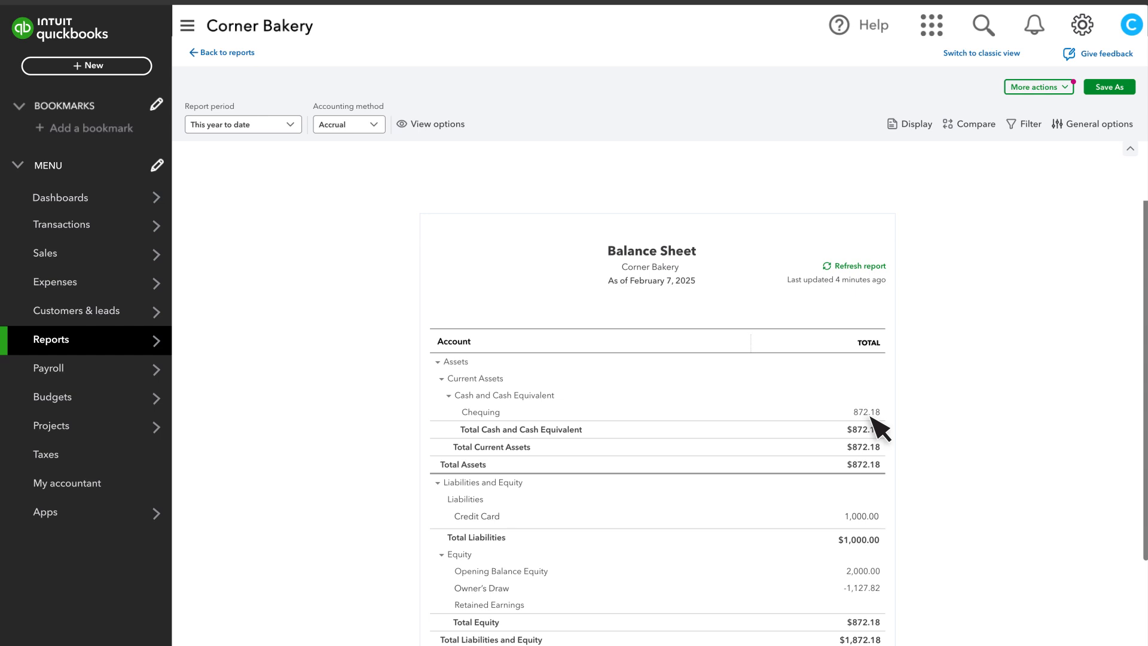
{"action": "mouse_move", "coordinate": [469, 573]}
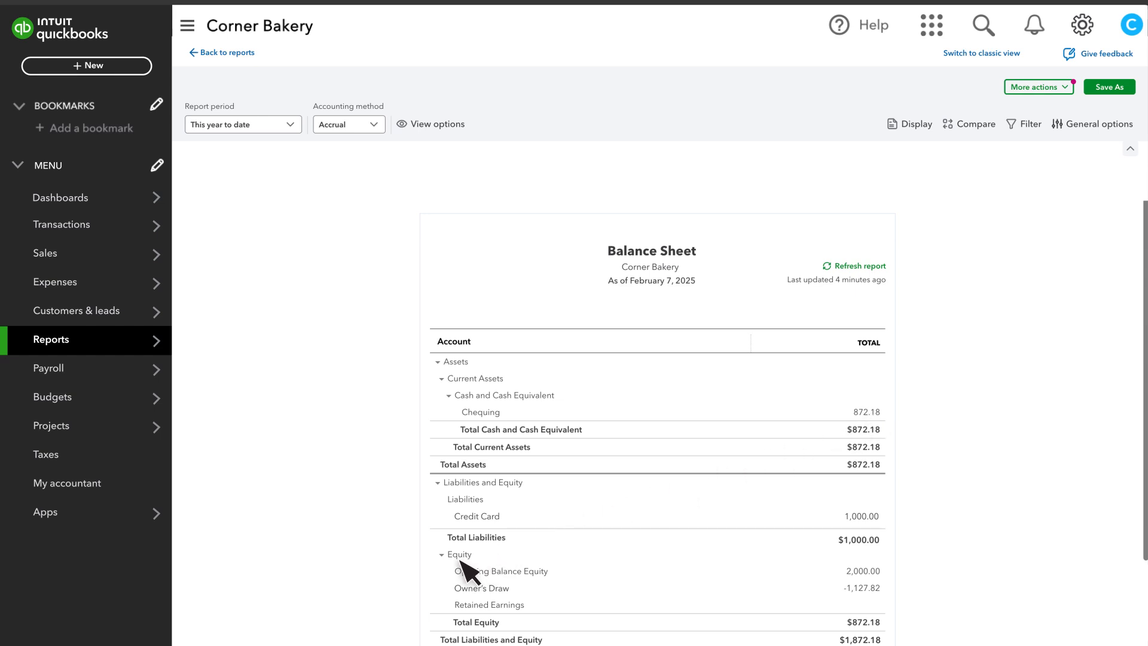
{"action": "mouse_move", "coordinate": [873, 602]}
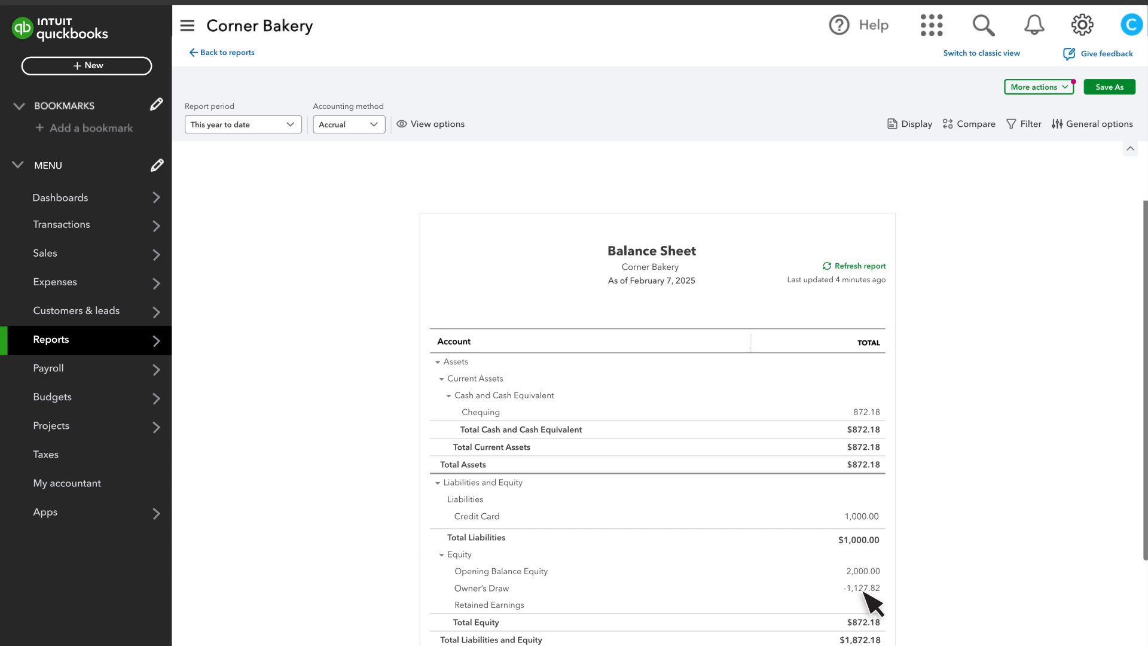